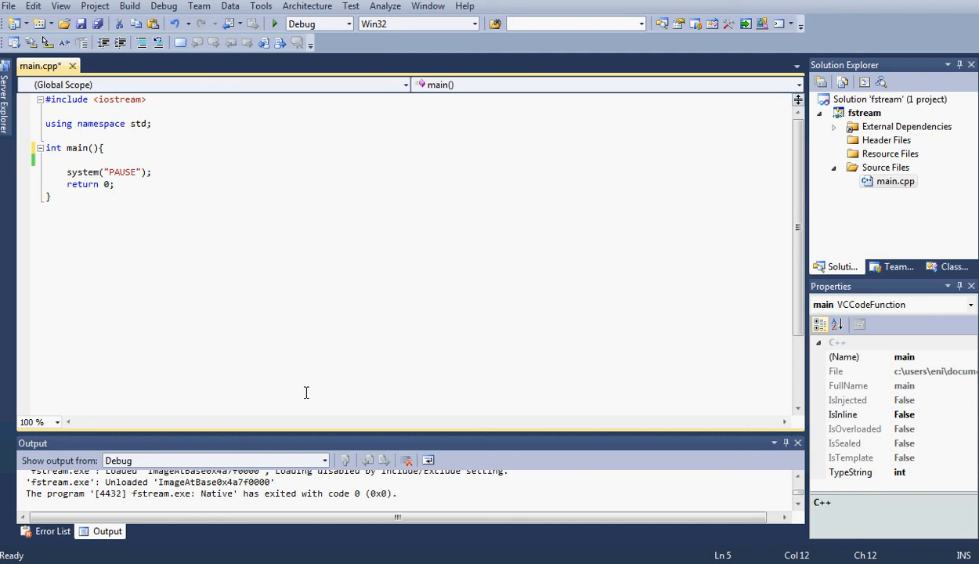
mouse_move(153, 149)
type("int")
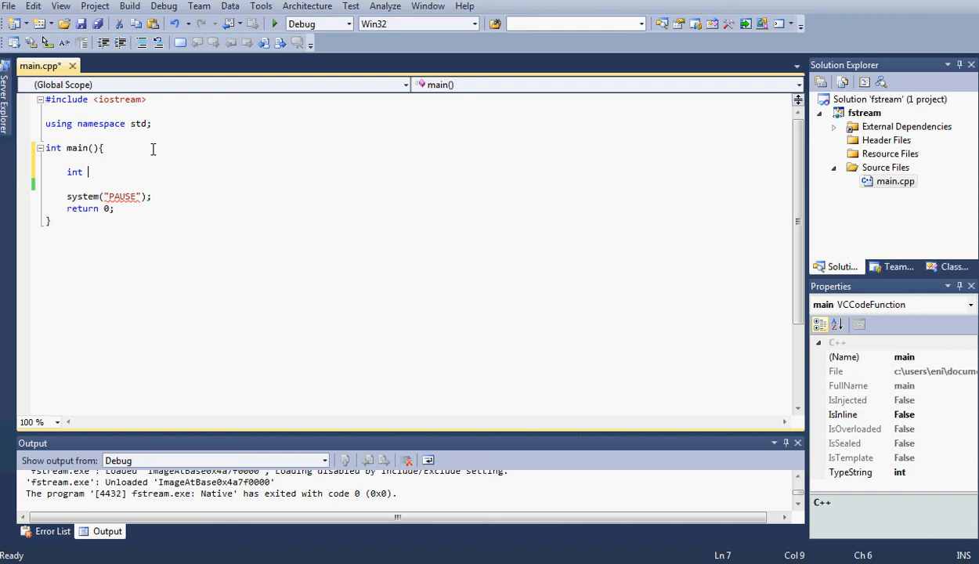
Declare 'int value;' and 'int *pointer;', then assign 'pointer = &value;' in main
type("valu")
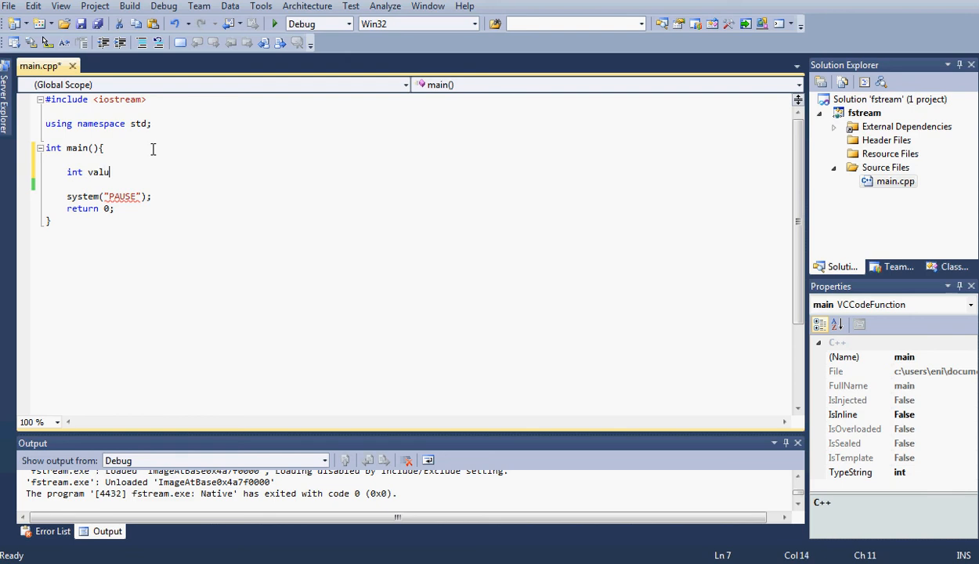
type("e;")
type("int p")
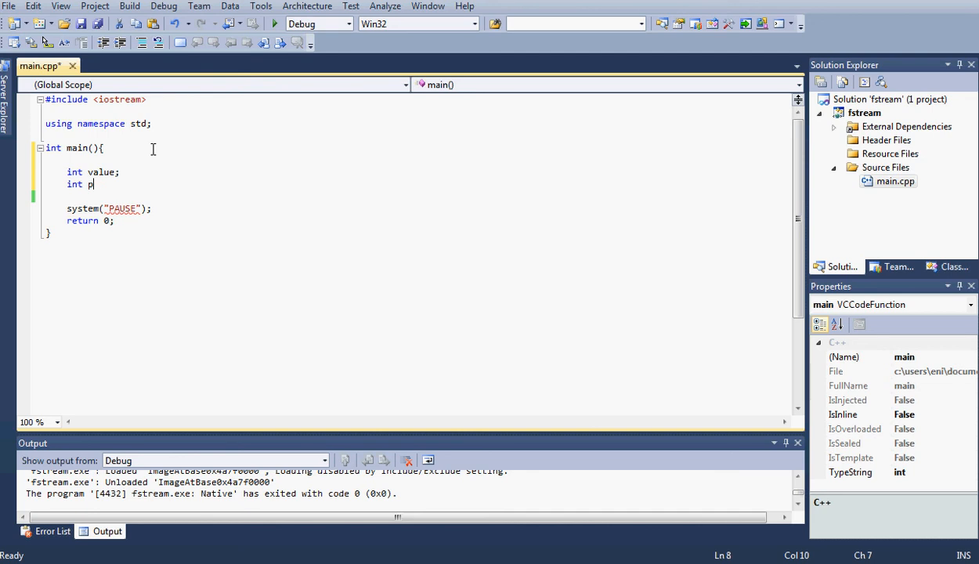
type("*pointer;")
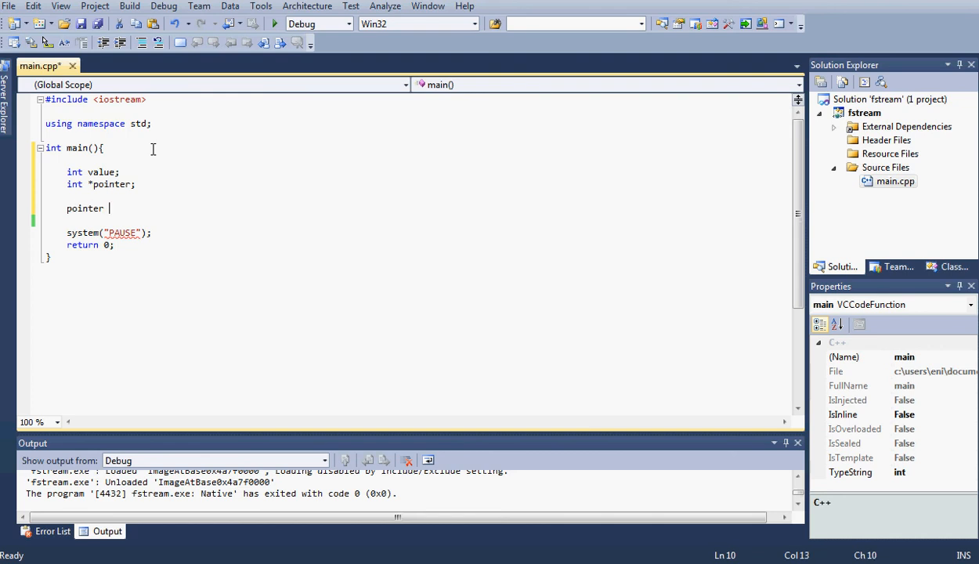
type("=")
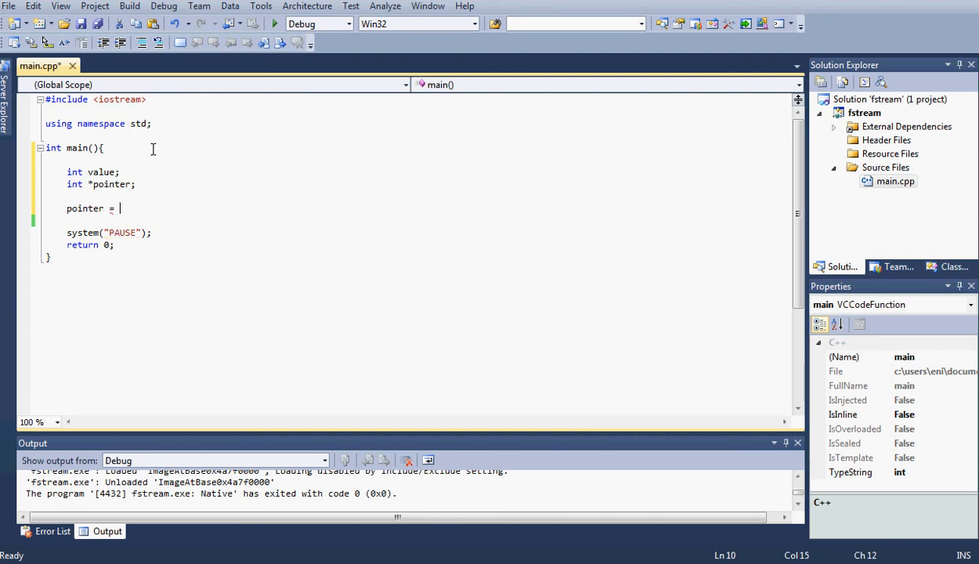
type("&v")
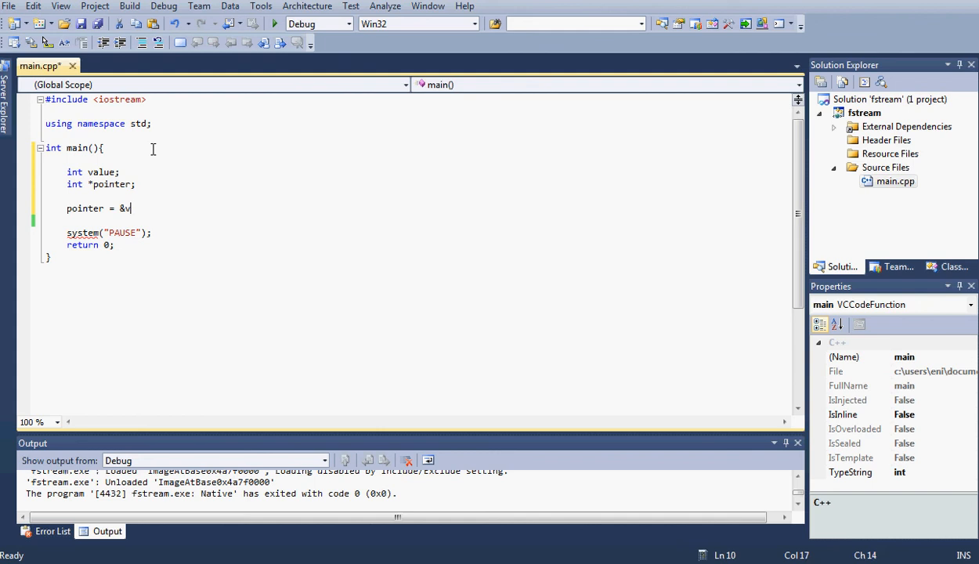
type("alue;")
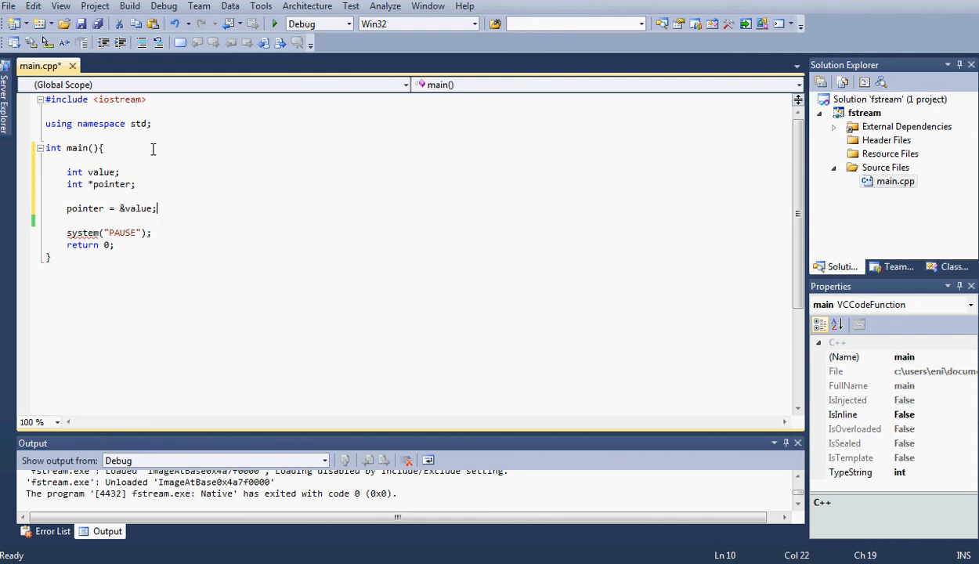
Add 'cout << "Value = " << value << endl;' and return to the line after the pointer assignment
type("co")
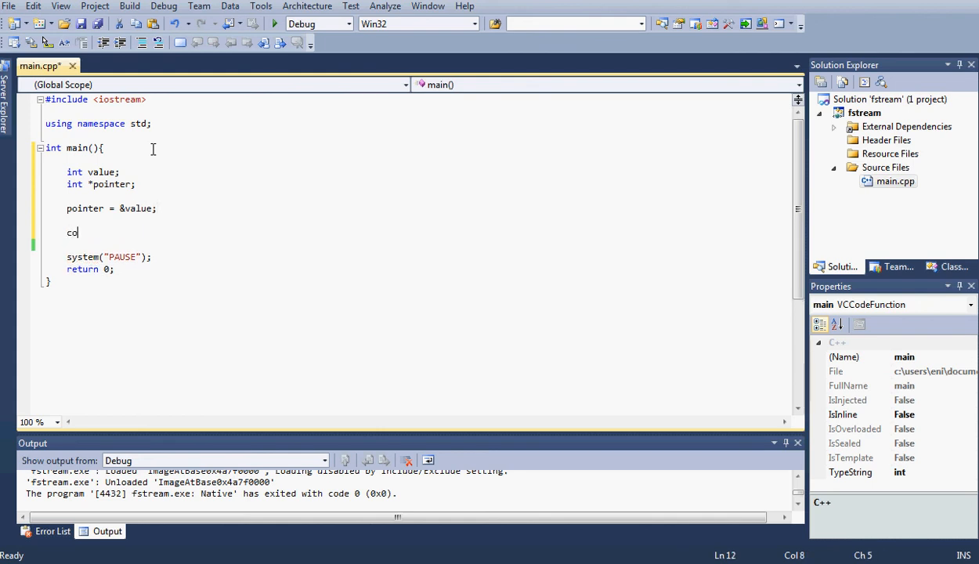
type("ut <<\"")
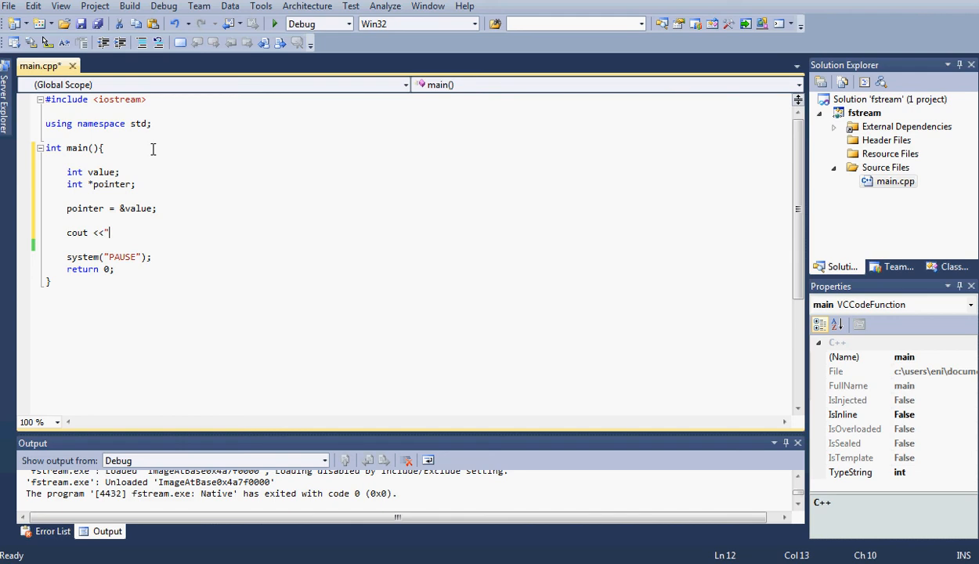
type("Value =")
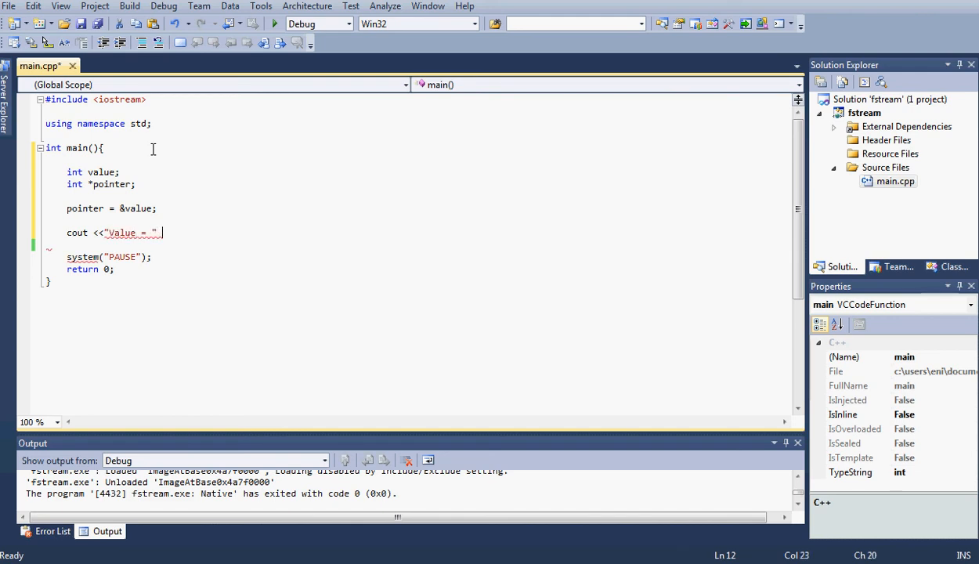
type("<< en")
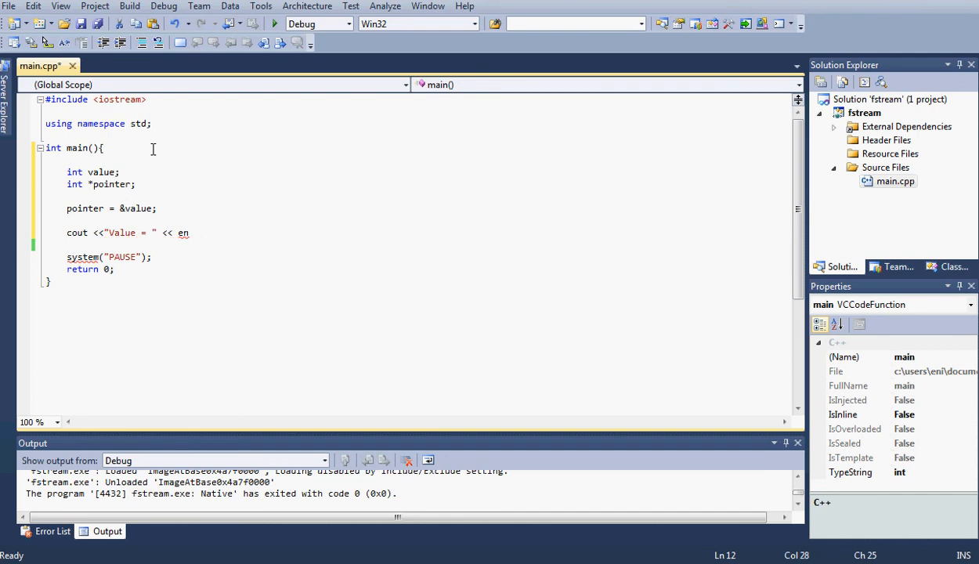
type("value")
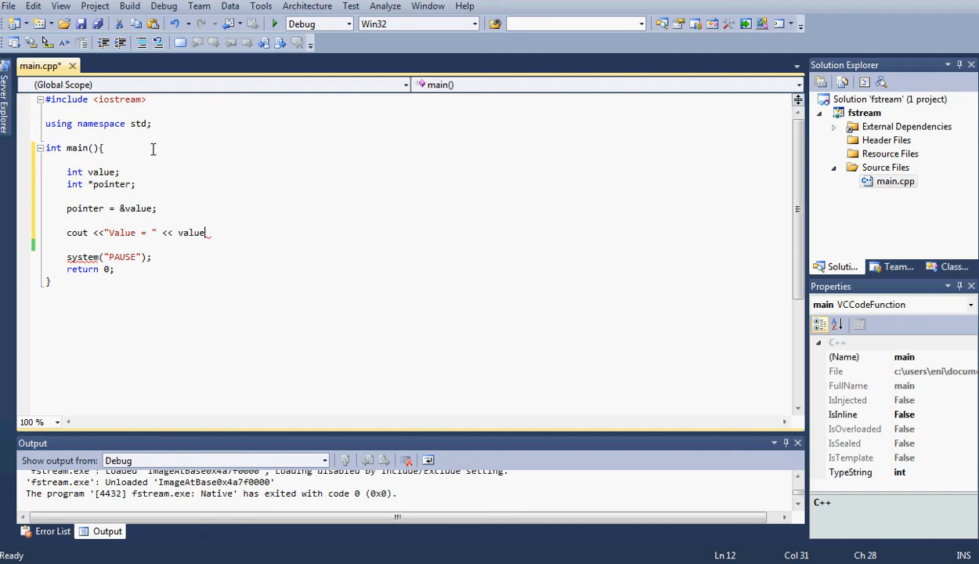
type("<< endl;")
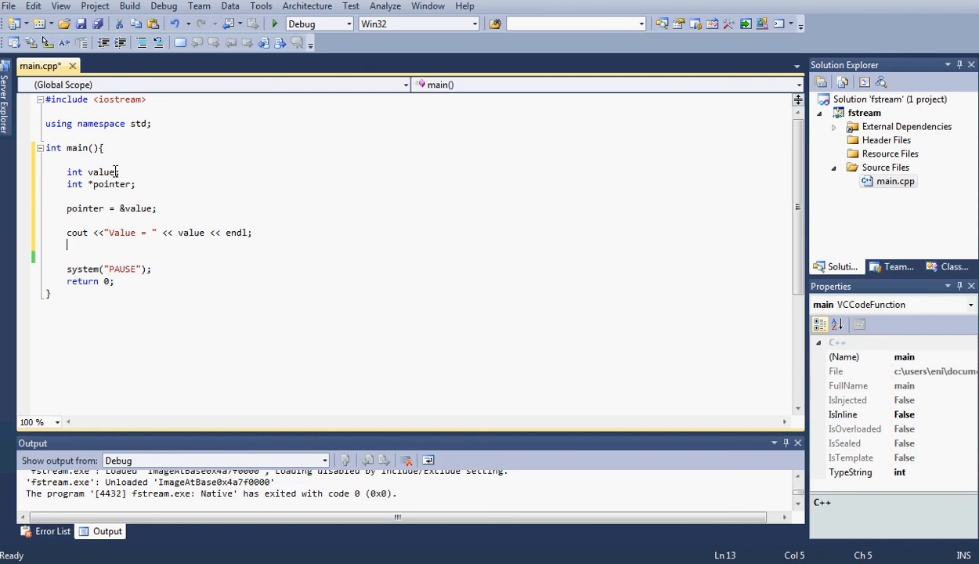
left_click(157, 208)
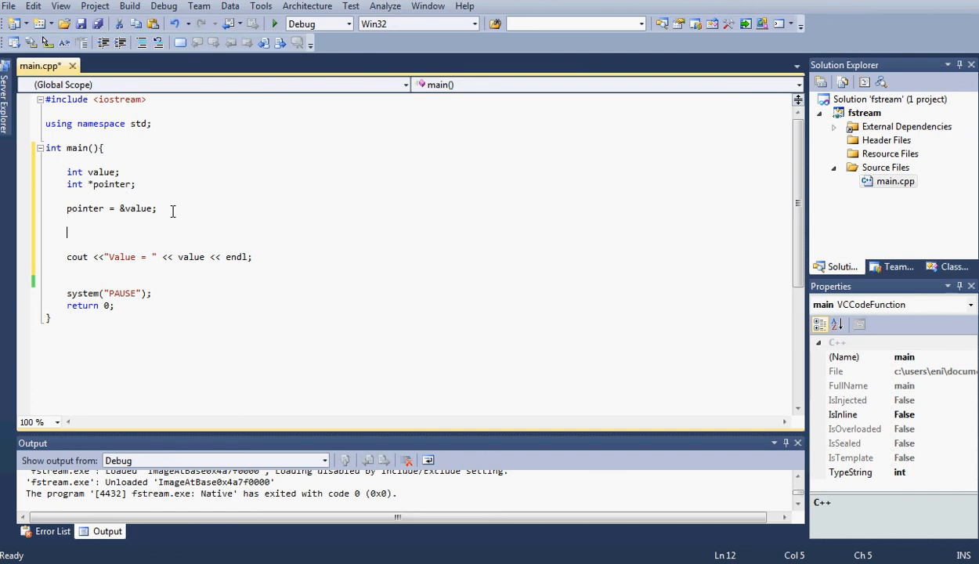
Write '*pointer = 1000;' on the empty line above the cout statement
type("*")
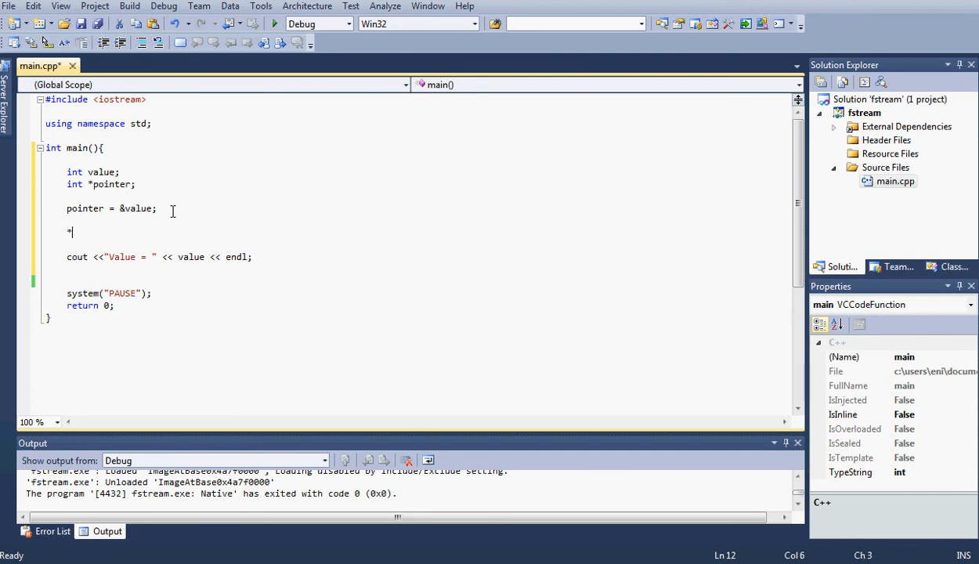
type("poin")
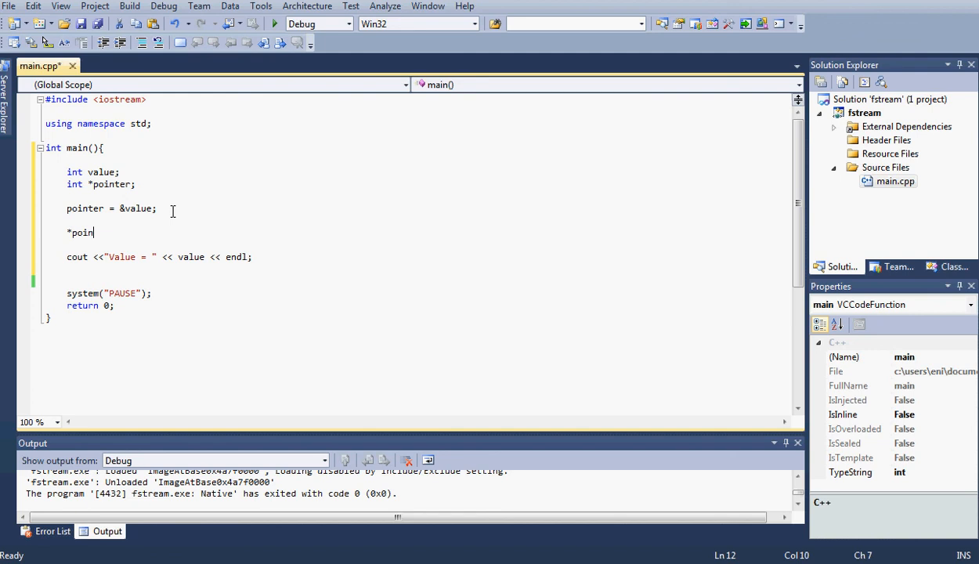
type("ter =")
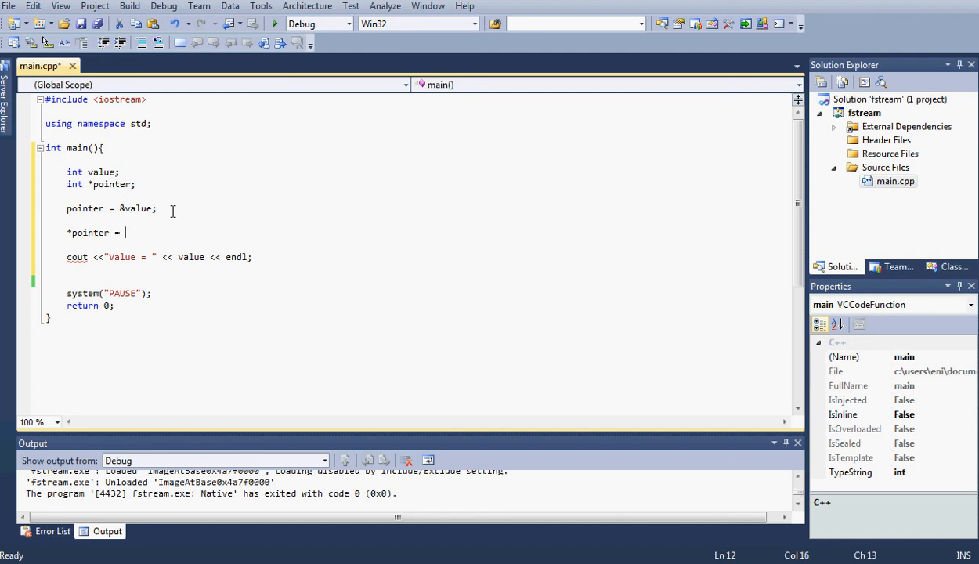
type("1000;")
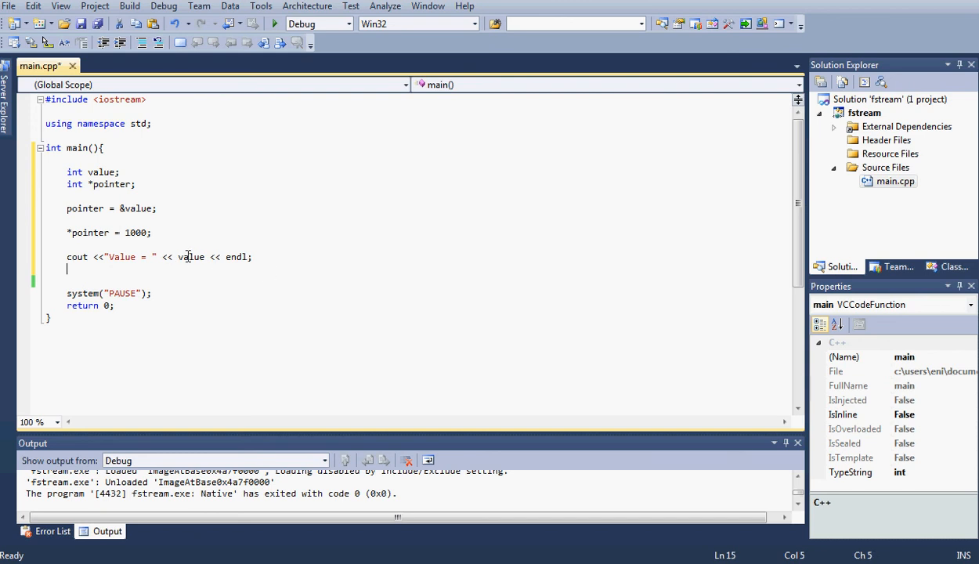
mouse_move(268, 279)
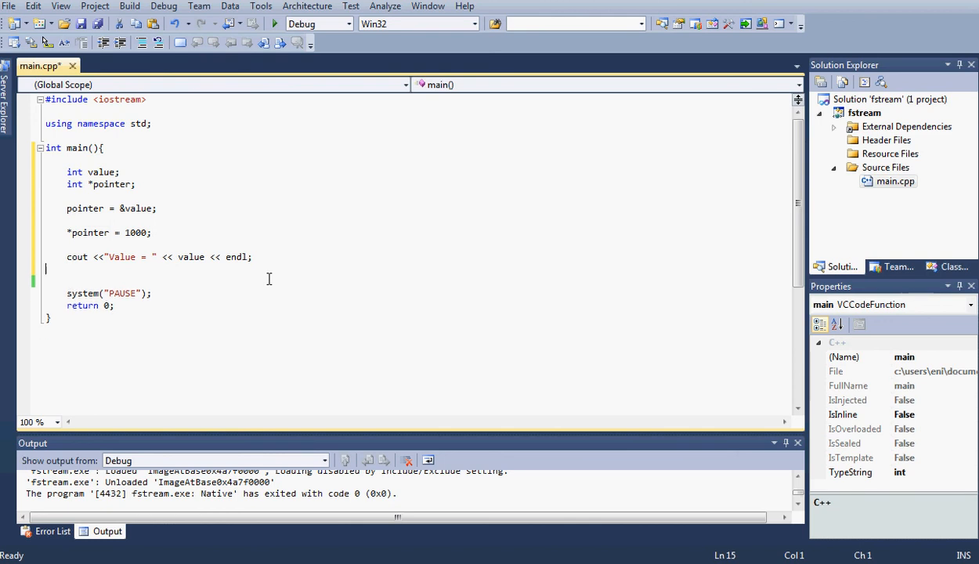
Add '(*pointer)++;' on a new line below the first print statement
key("enter")
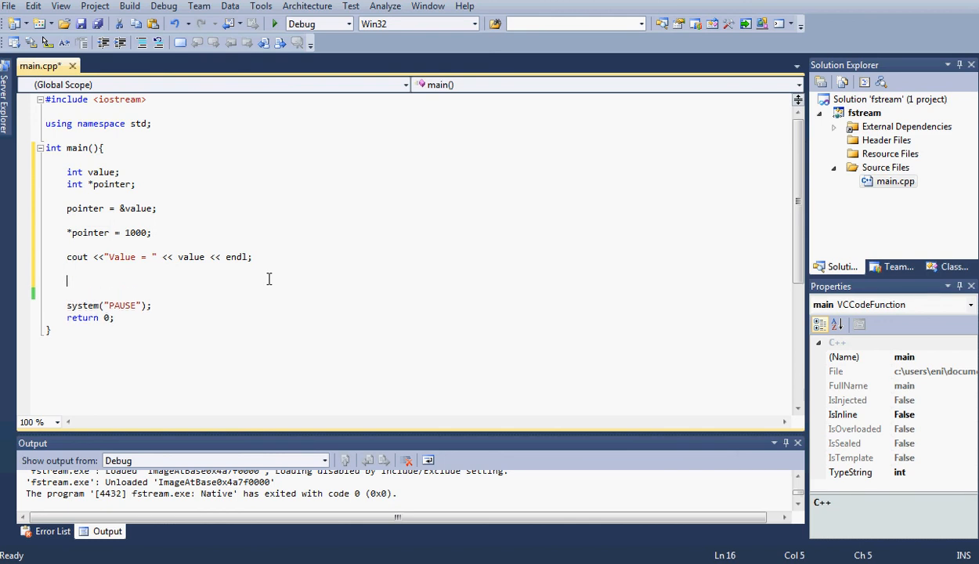
type("(")
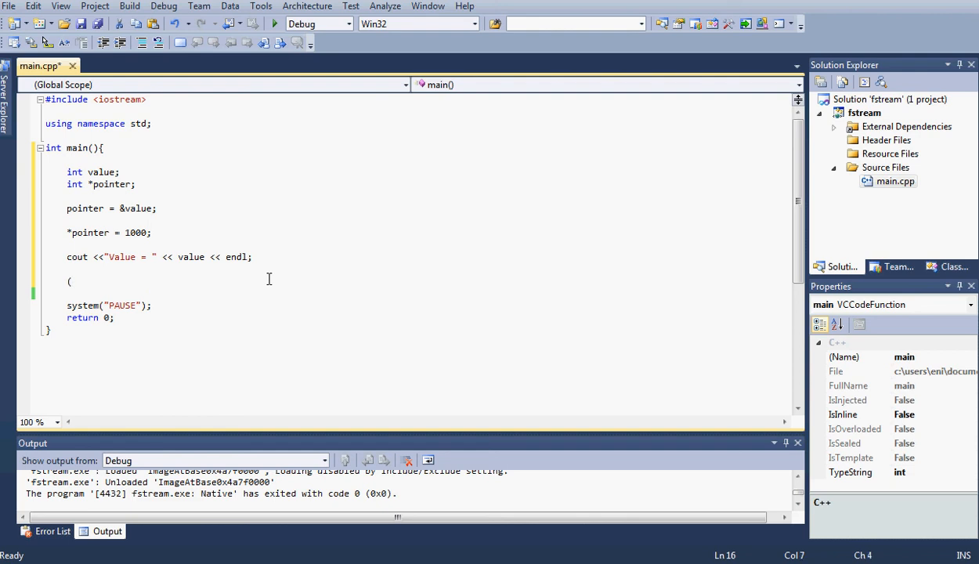
type("*pointer")
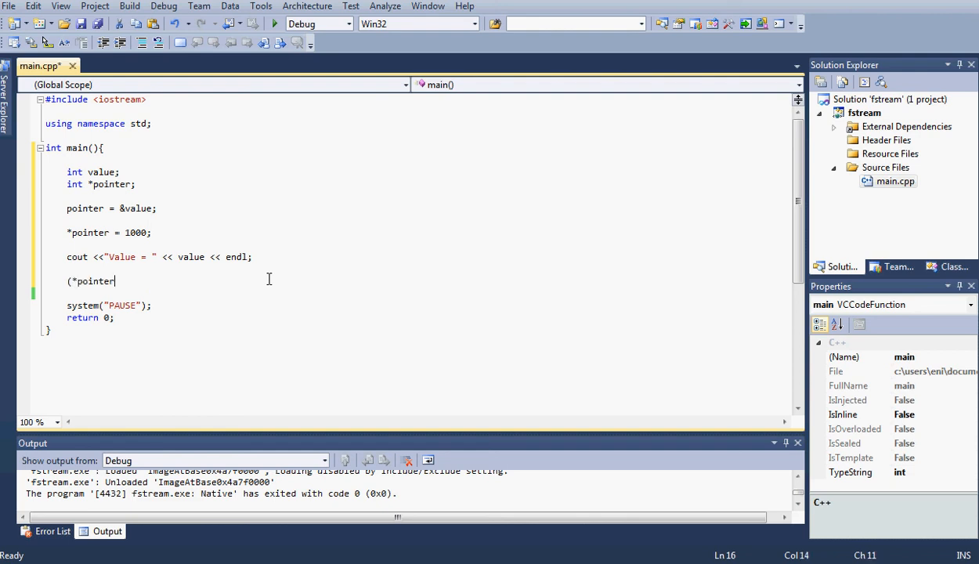
type("++")
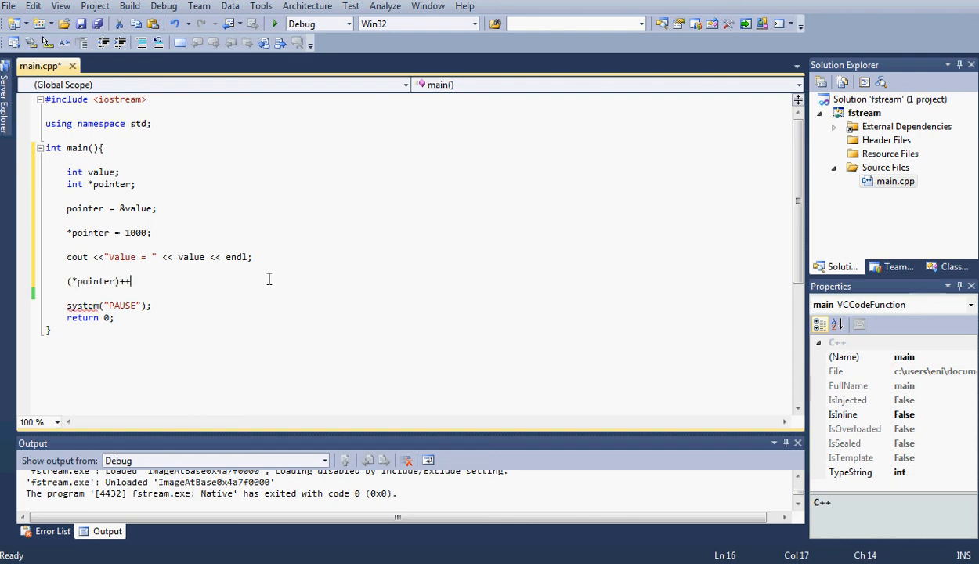
type(";")
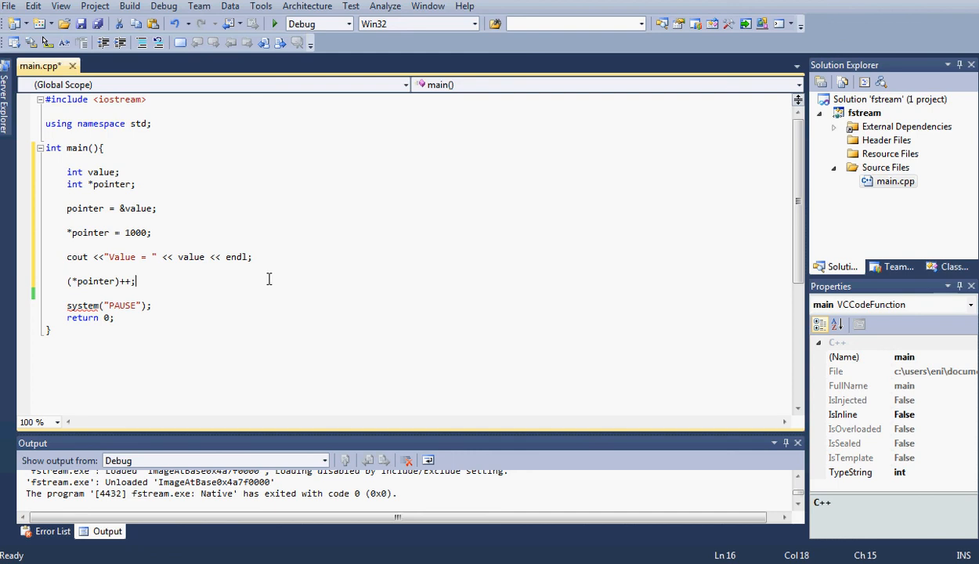
Add another 'cout << "Value = " << value << endl;' below the increment
key("enter")
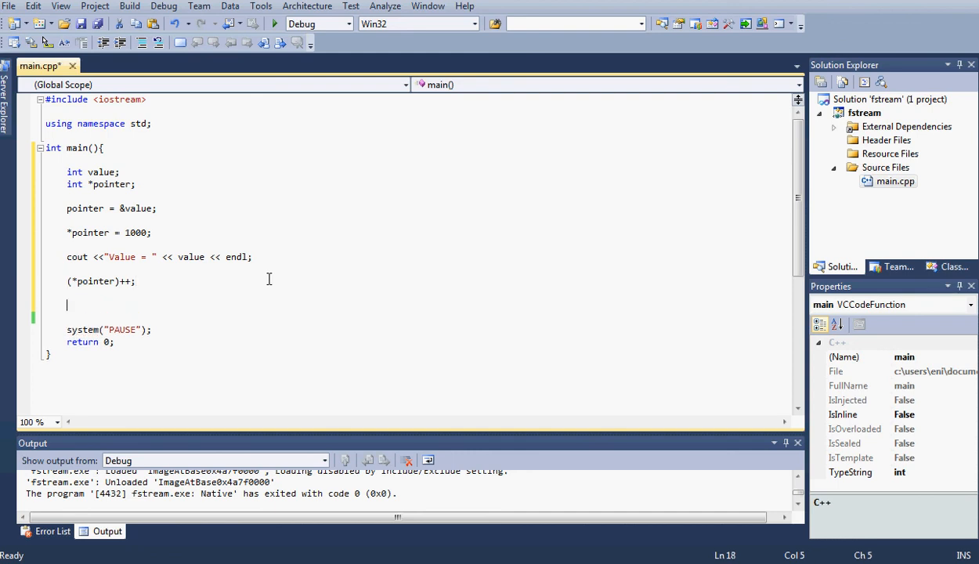
type("cout <<<")
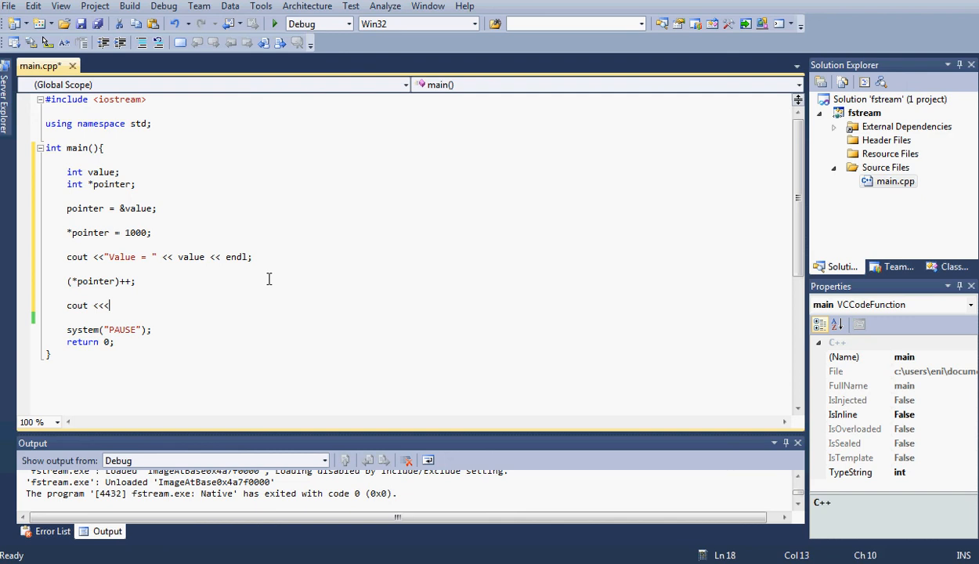
type("\"Value =")
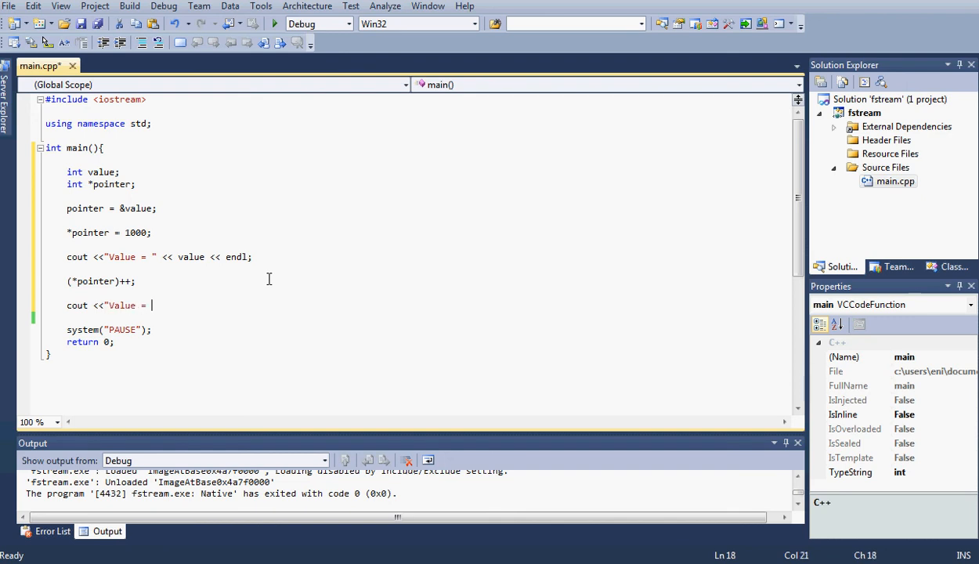
type("<<")
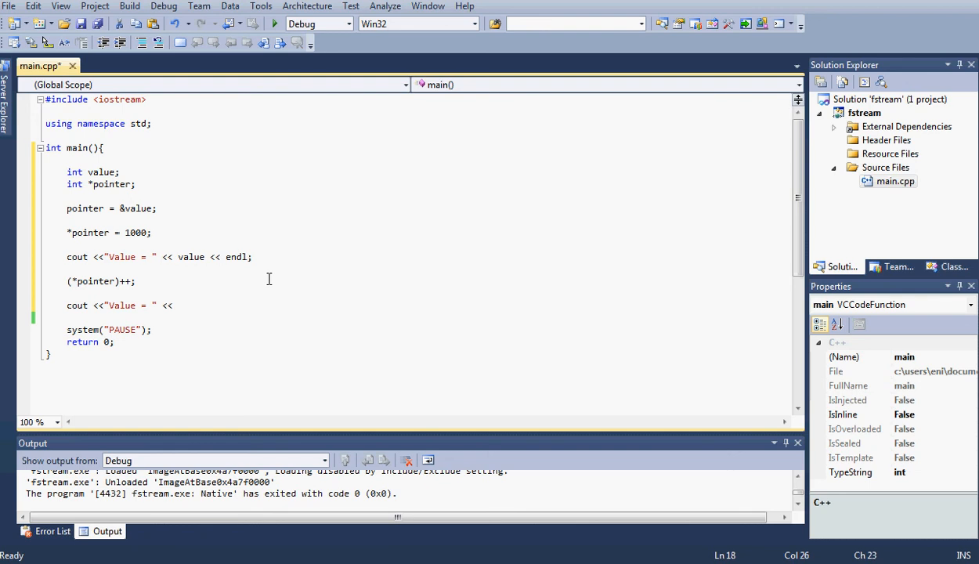
type("value")
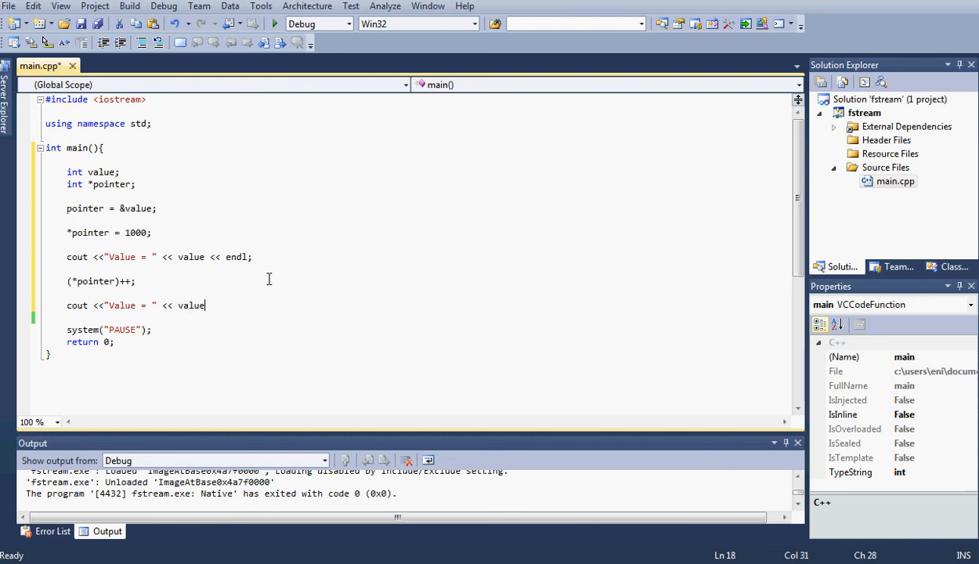
type("<< endl;")
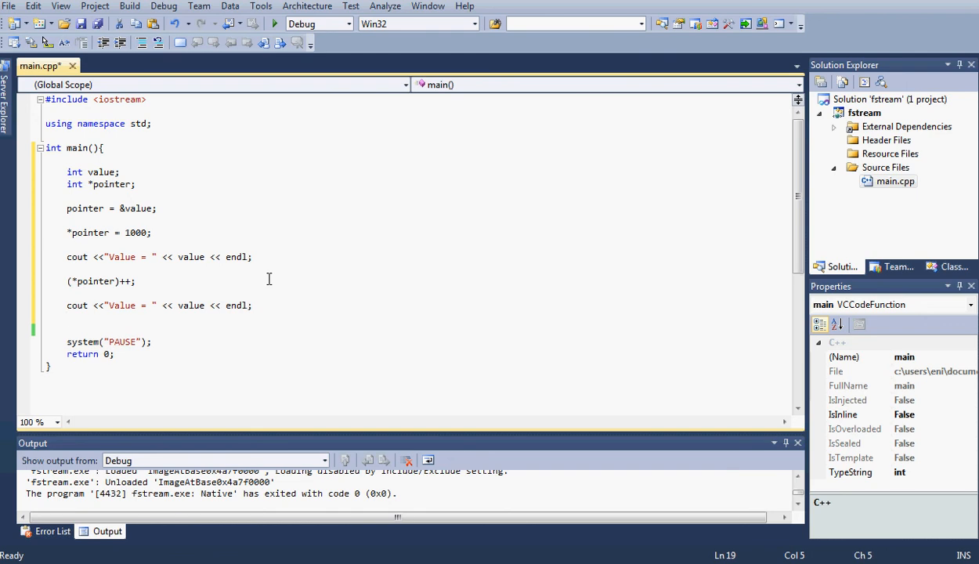
type("(")
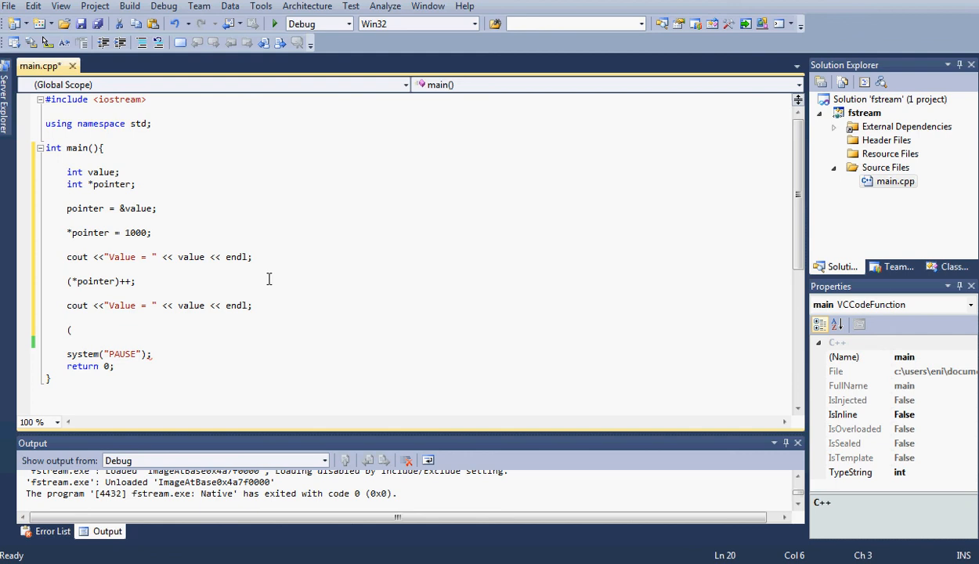
Add '(*pointer)--;' to decrement value through the pointer
type("*p")
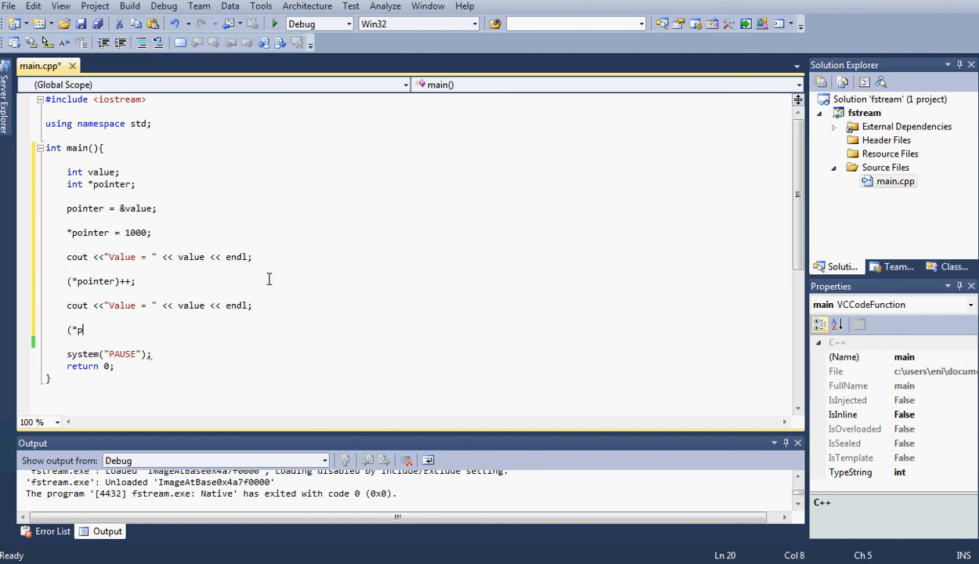
type("ointer)")
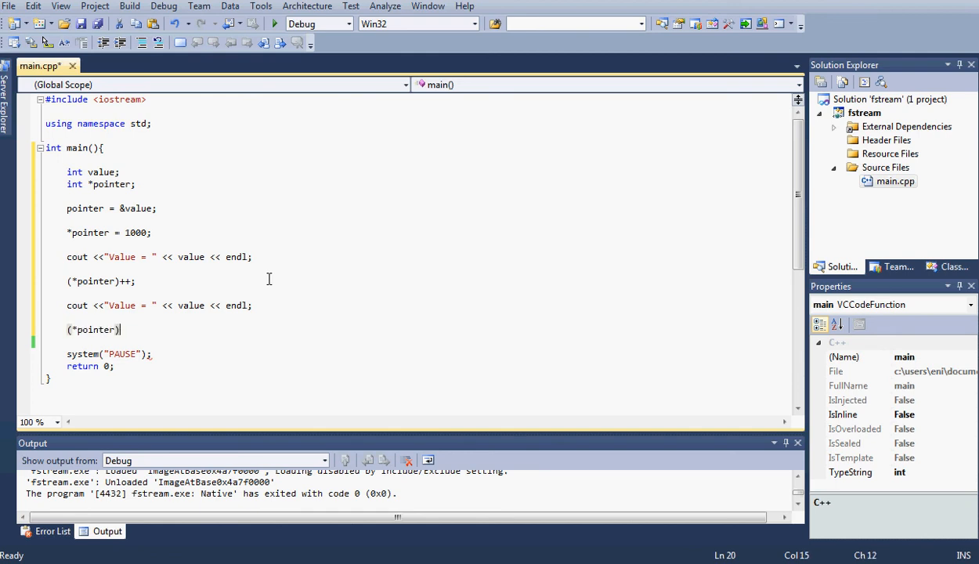
type("--;")
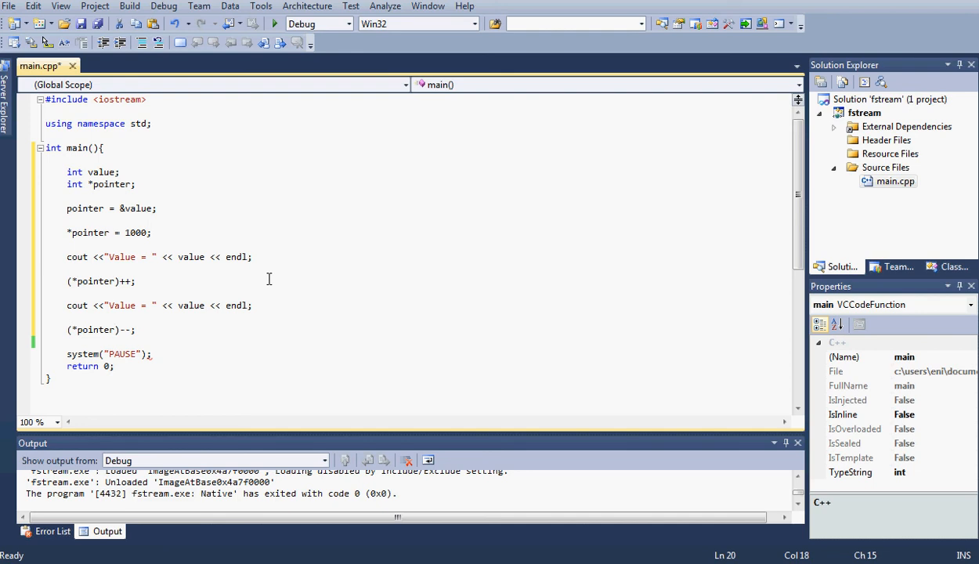
Print "Value = " with value and endl once more below the decrement
key("enter")
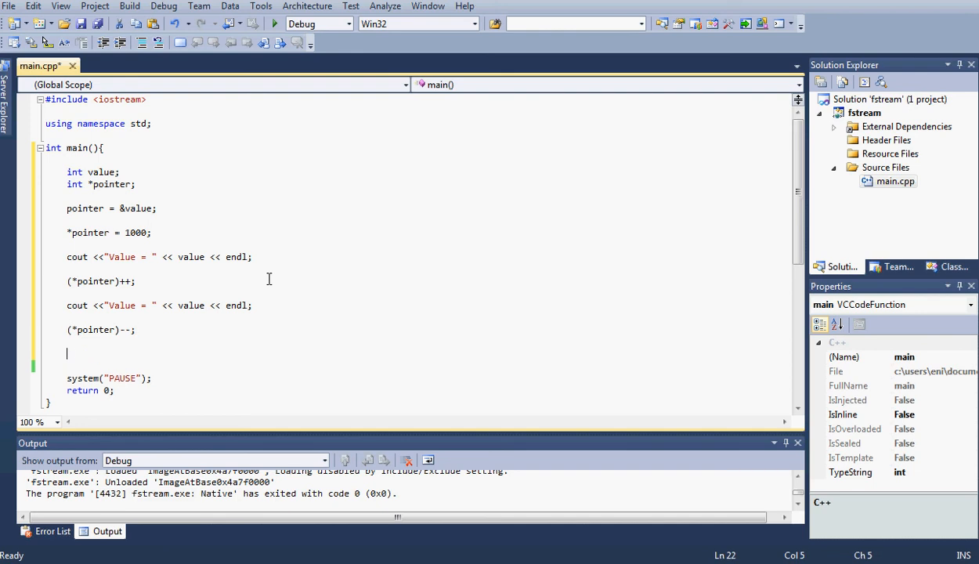
type("cout <<")
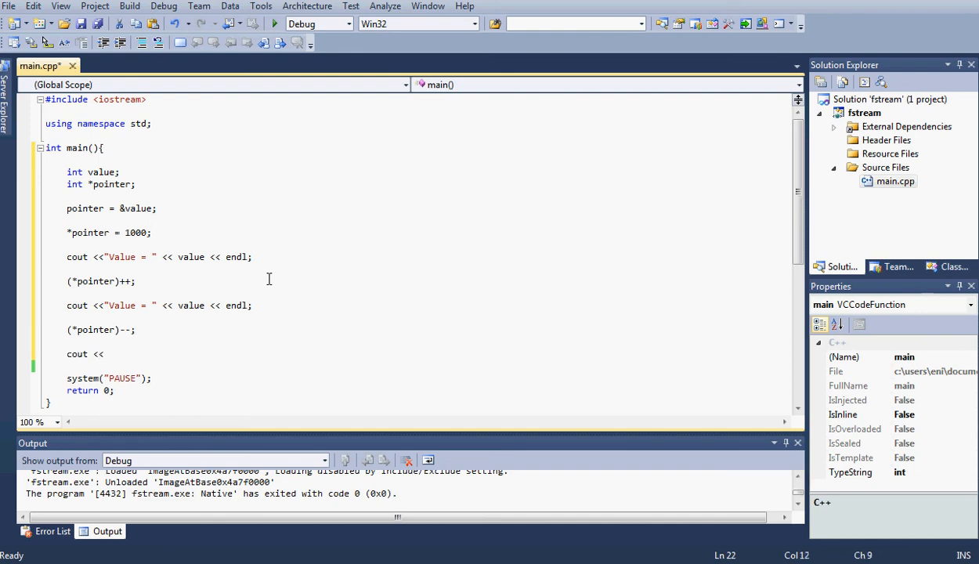
type("\"Value")
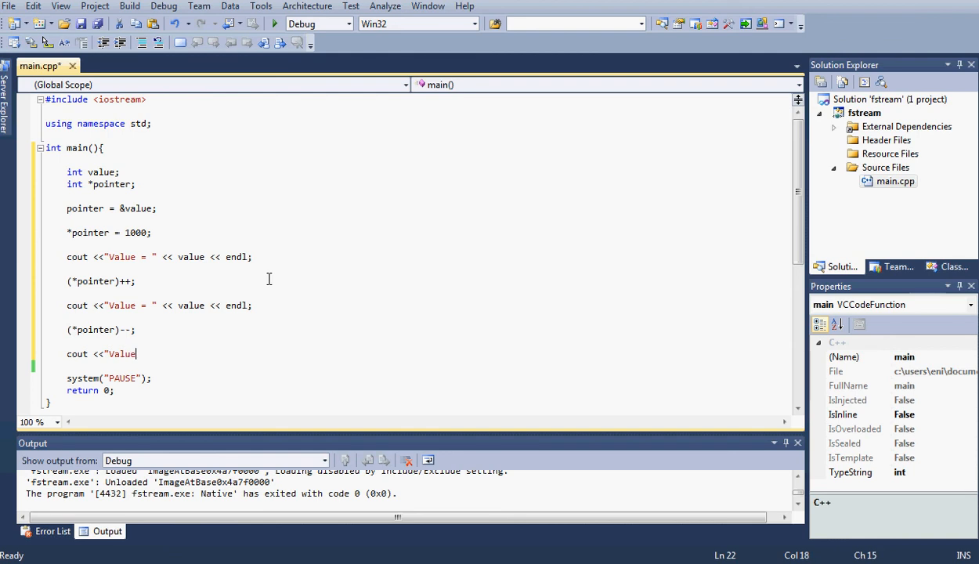
type("= \" << value")
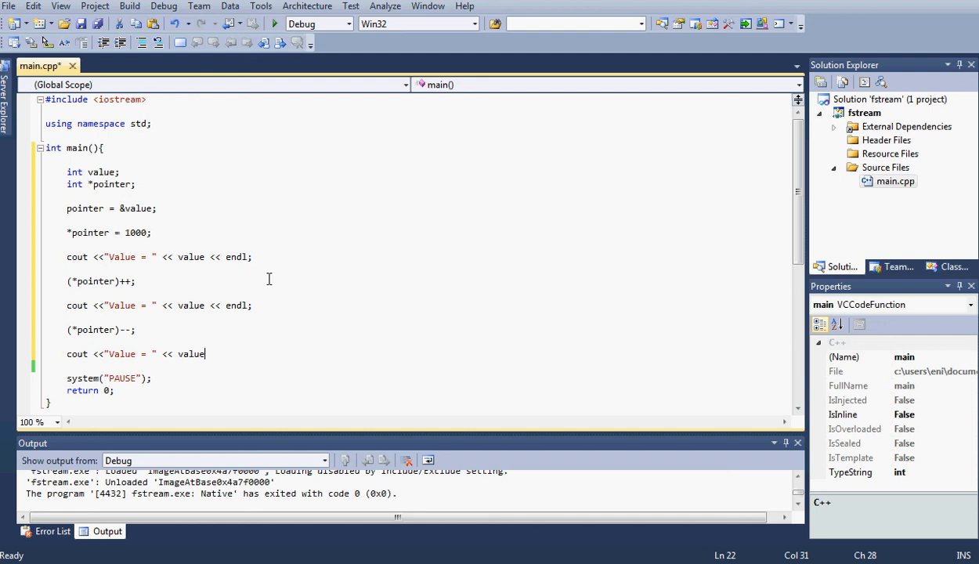
type("<< enl")
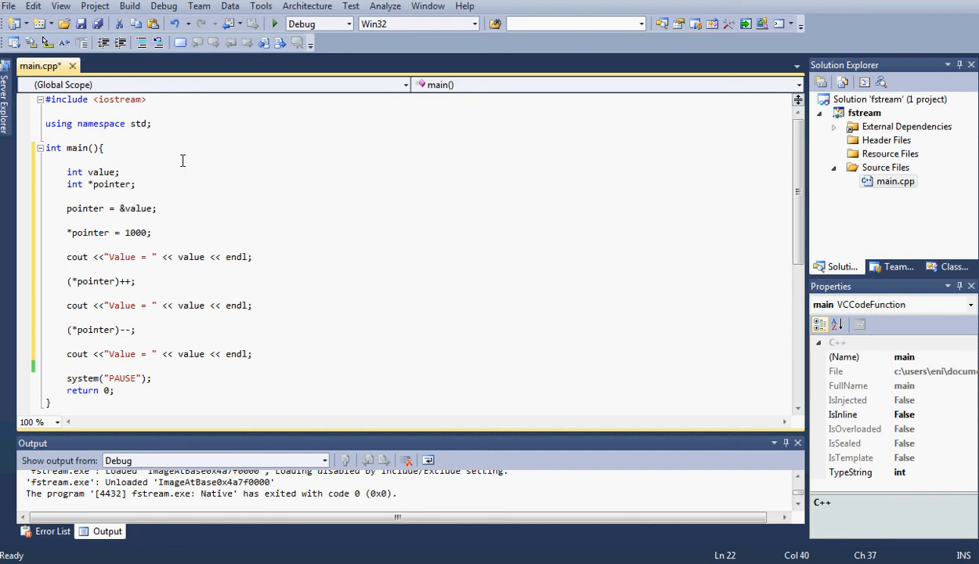
mouse_move(132, 191)
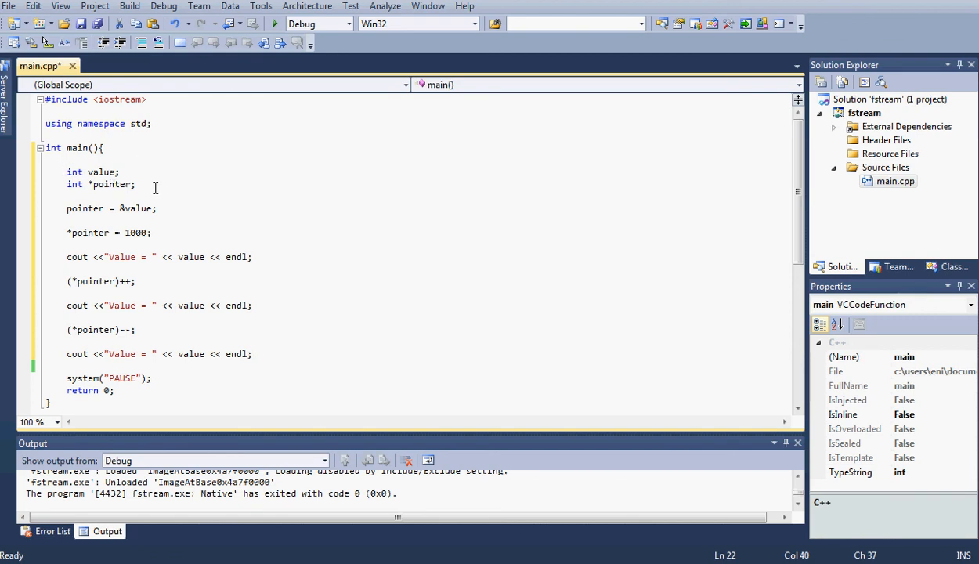
mouse_move(64, 213)
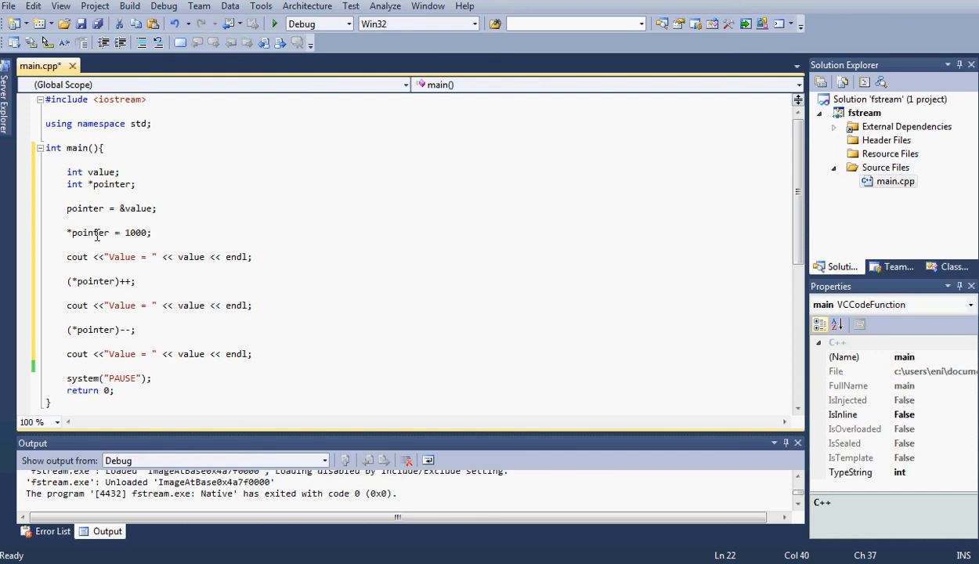
mouse_move(128, 233)
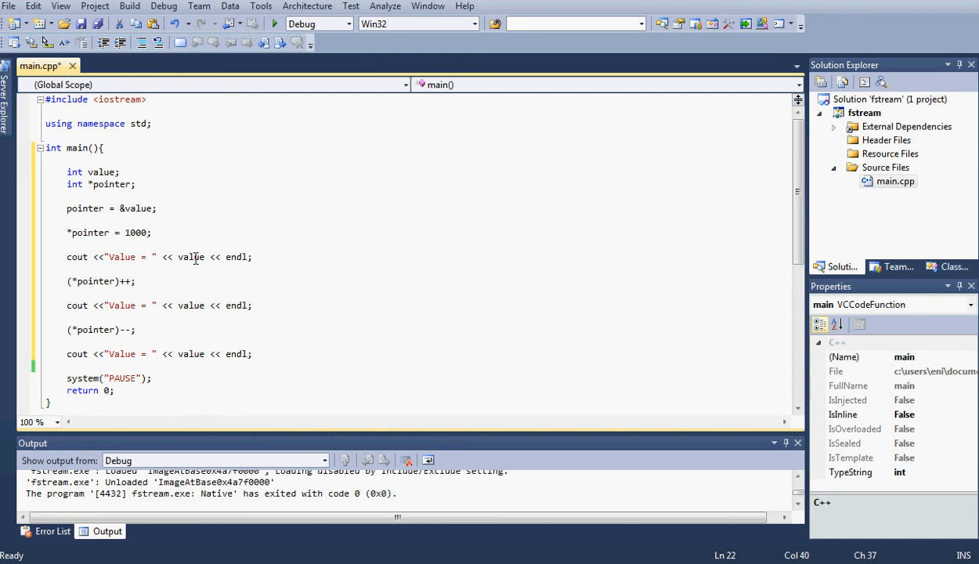
mouse_move(101, 218)
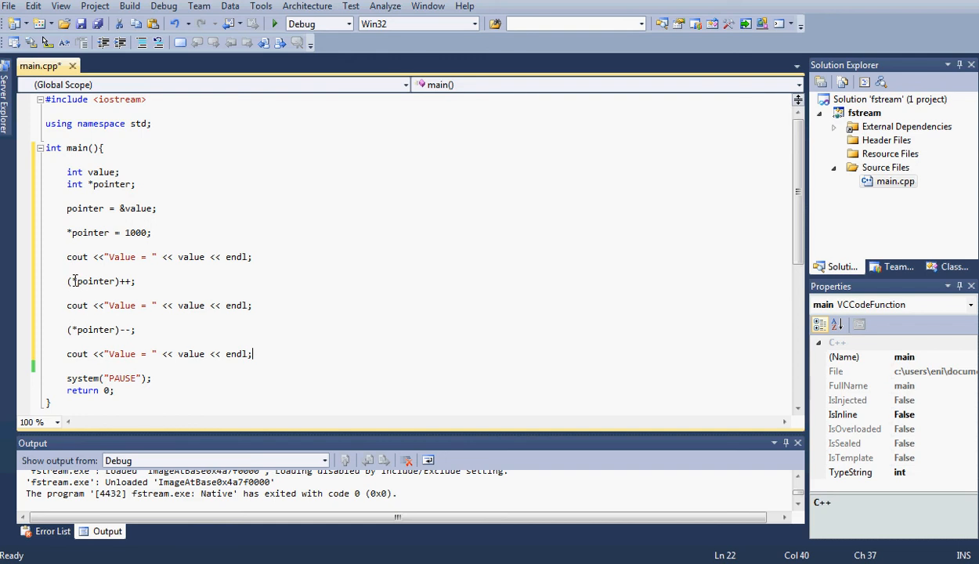
mouse_move(105, 288)
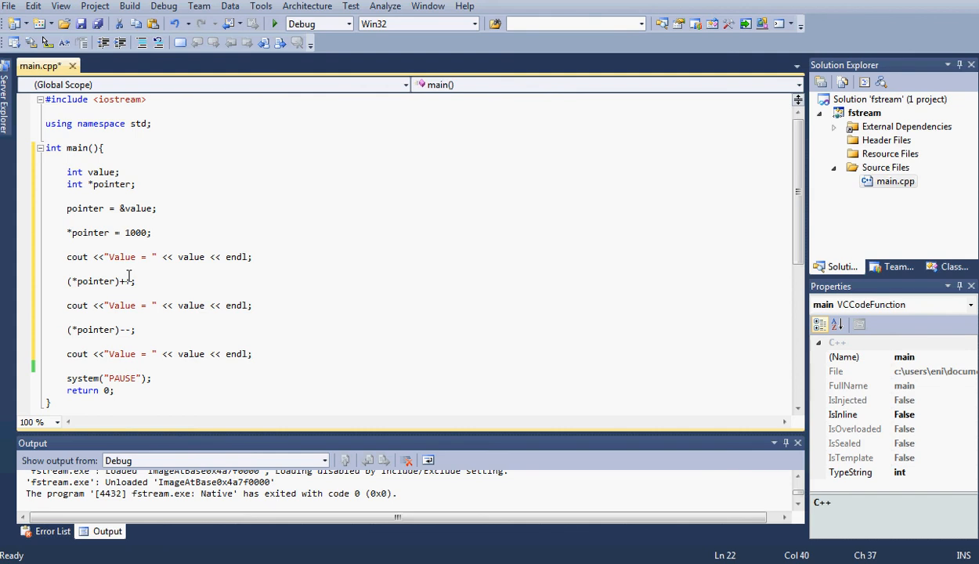
mouse_move(128, 282)
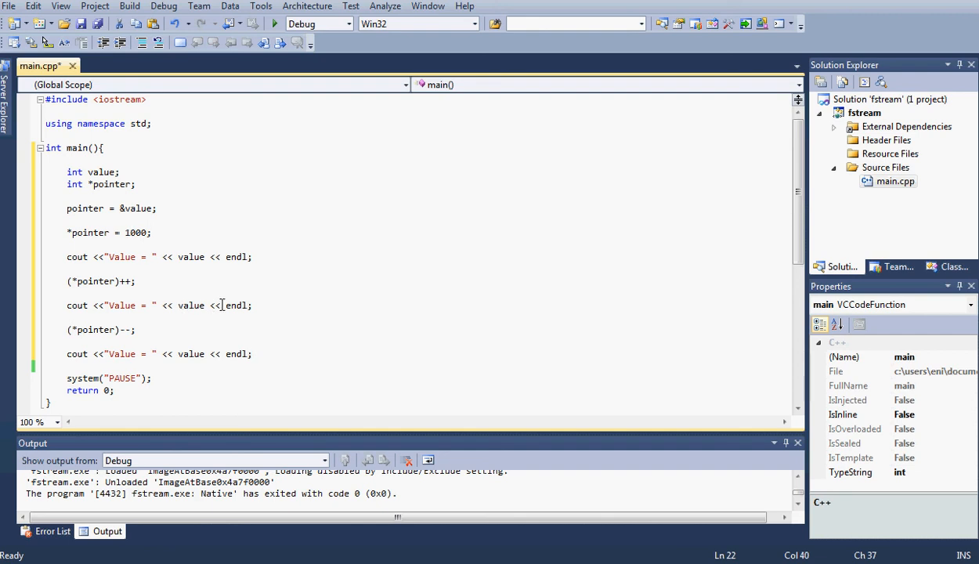
mouse_move(88, 335)
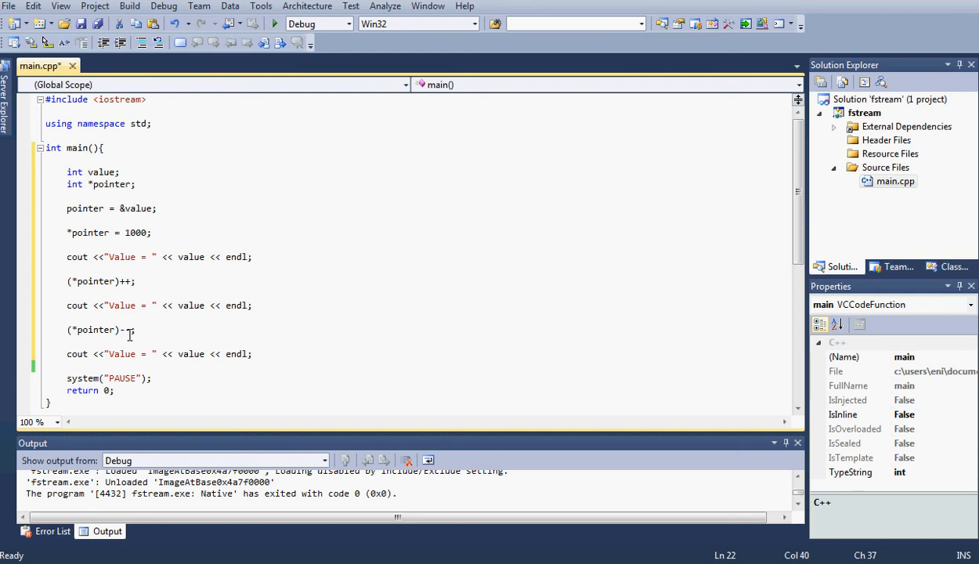
type("--")
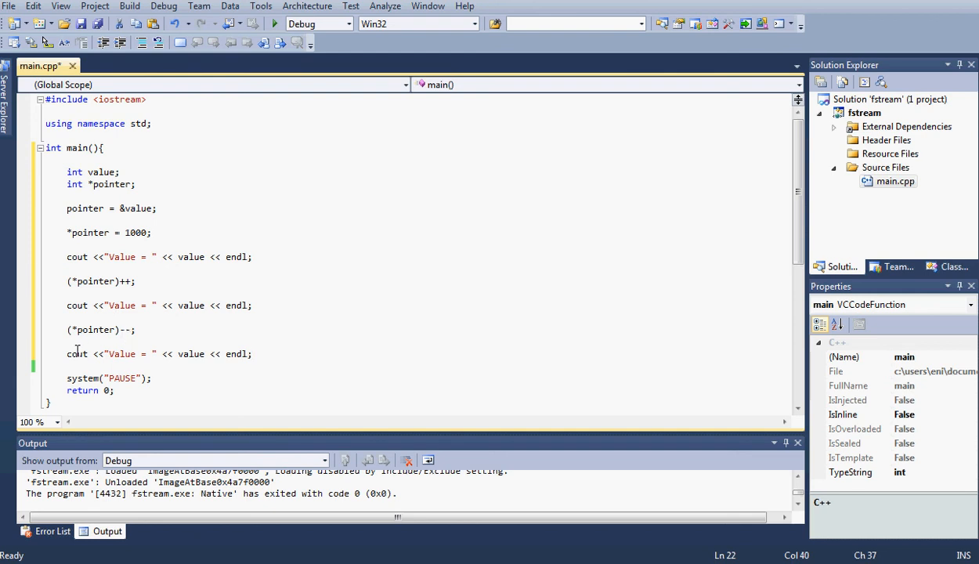
mouse_move(204, 359)
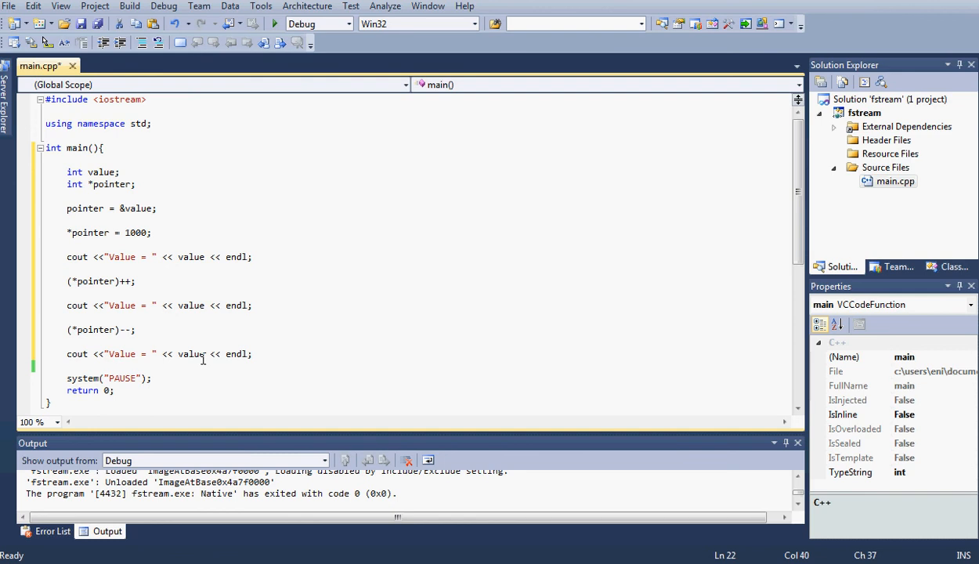